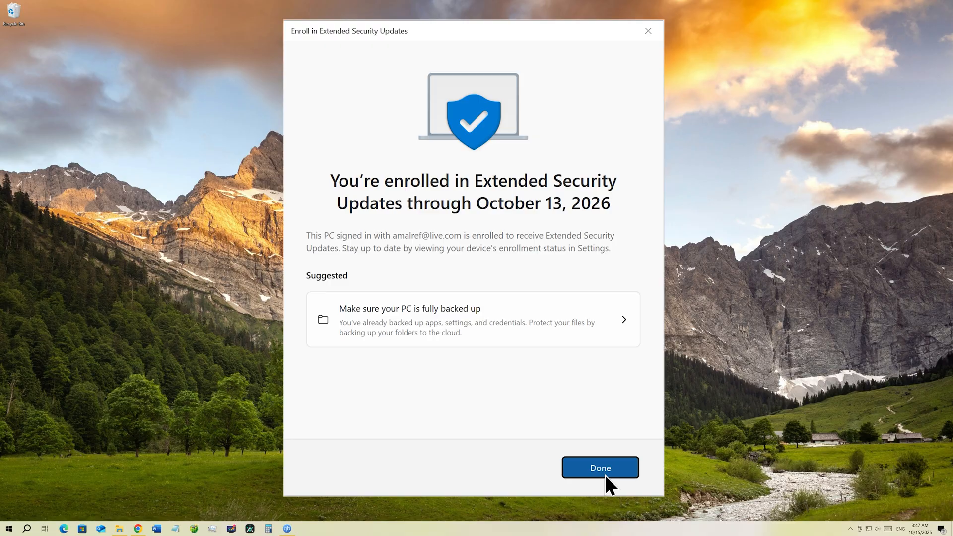
- Dismiss the 'You're enrolled in Extended Security Updates' confirmation with Done
{"action": "left_click", "coordinate": [599, 467]}
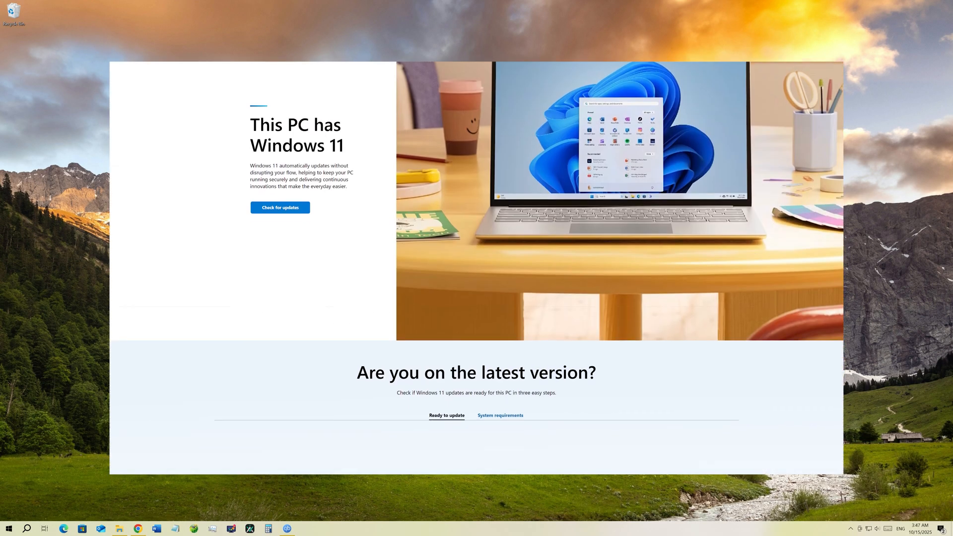
- Read down through the Microsoft Learn article on the Windows 10 ESU program
{"action": "scroll", "scroll_direction": "down", "scroll_amount": 3}
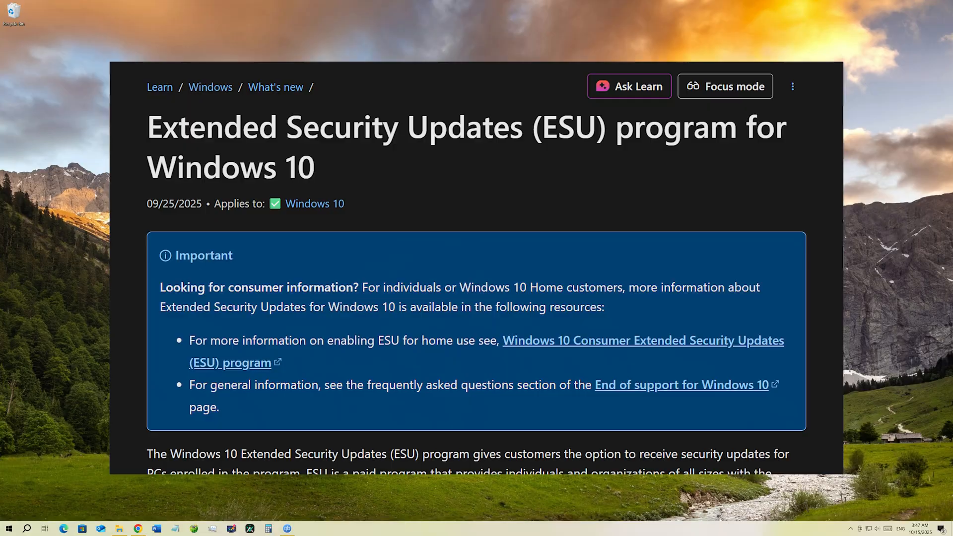
{"action": "scroll", "scroll_direction": "down", "scroll_amount": 3}
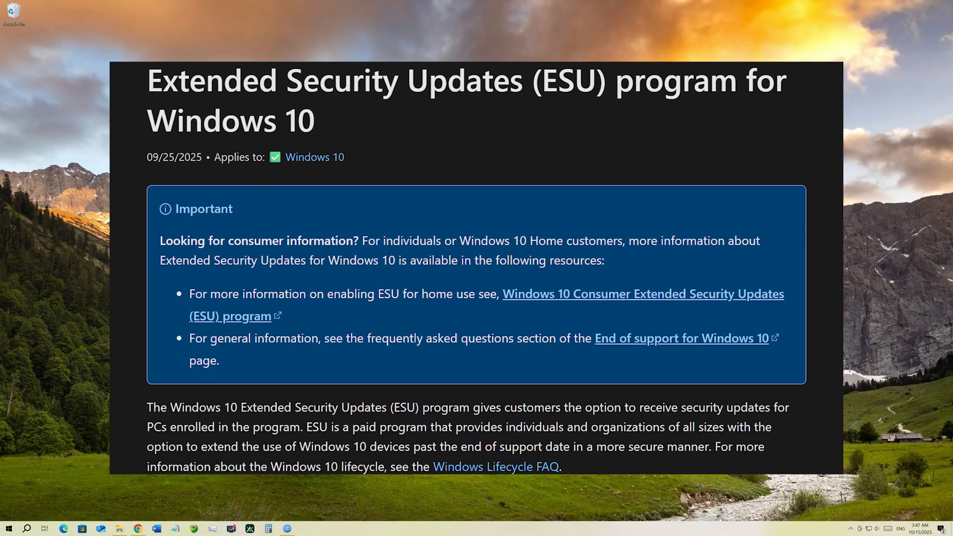
{"action": "scroll", "scroll_direction": "down", "scroll_amount": 3}
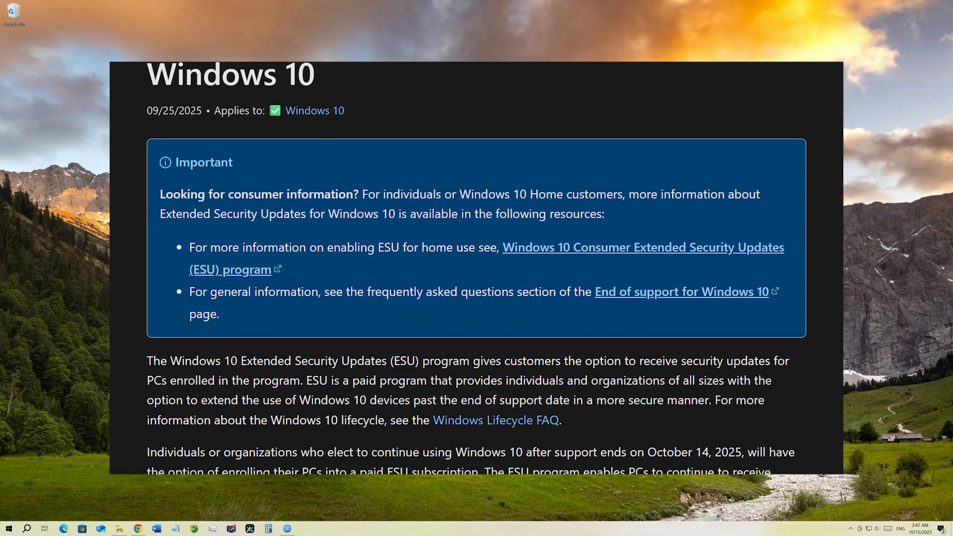
{"action": "scroll", "scroll_direction": "down", "scroll_amount": 3}
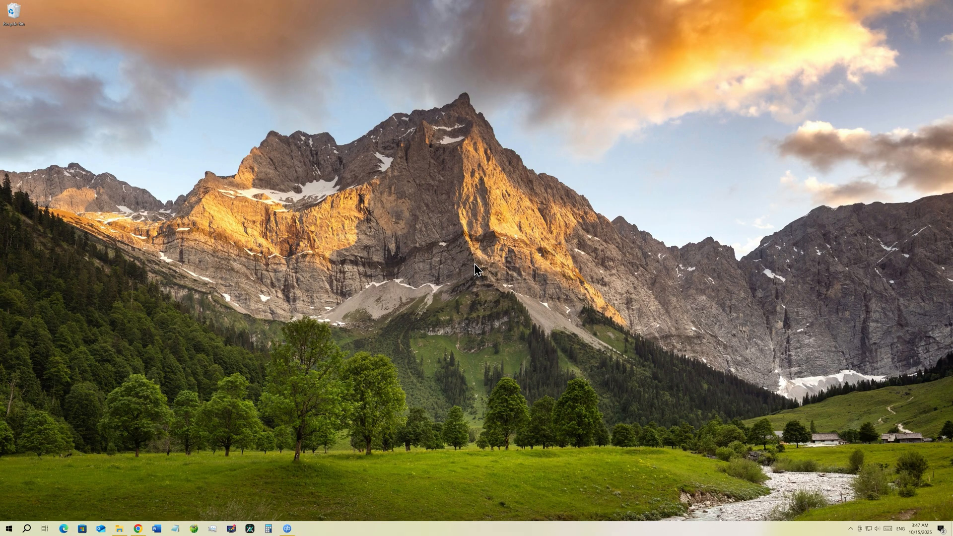
- Reopen Settings from the taskbar and go to Update & Security's Windows Update page
{"action": "left_click", "coordinate": [9, 521]}
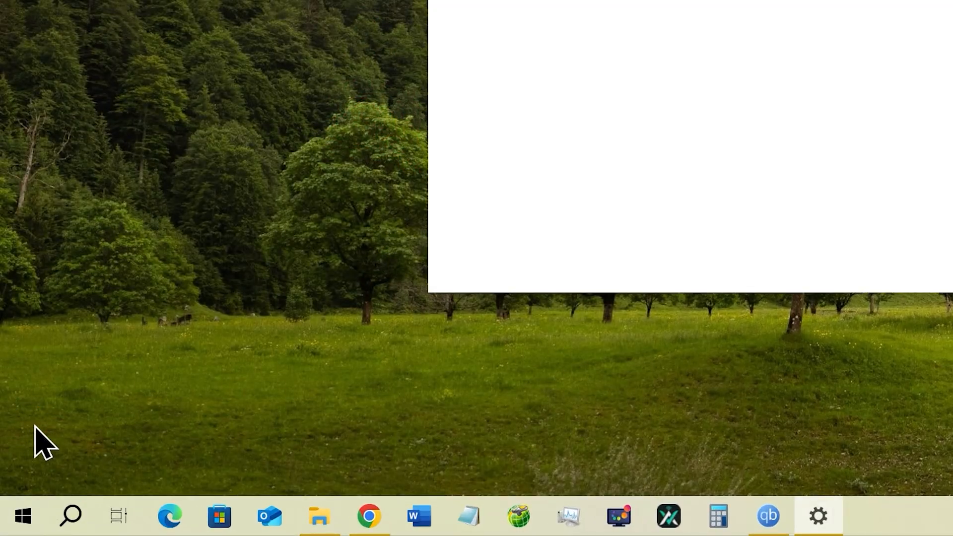
{"action": "left_click", "coordinate": [817, 516]}
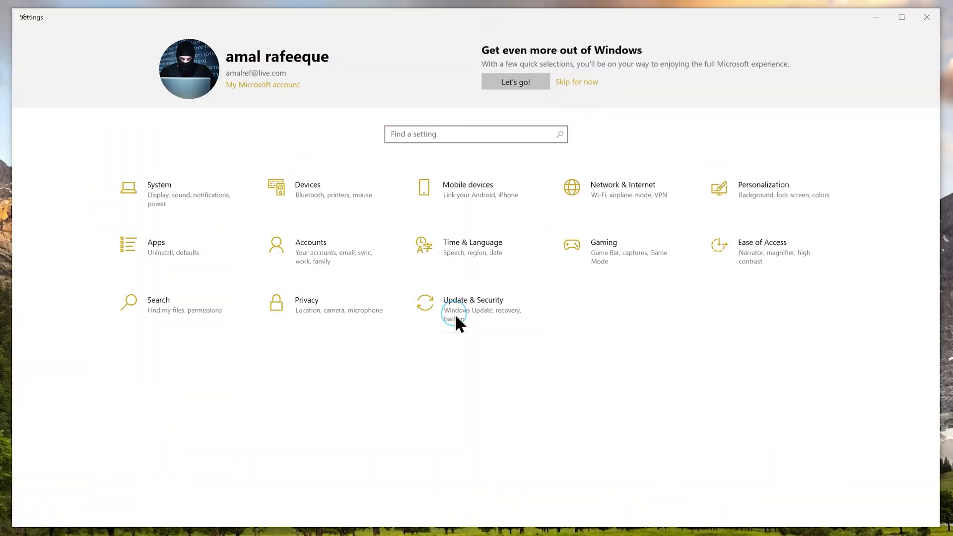
{"action": "left_click", "coordinate": [472, 304]}
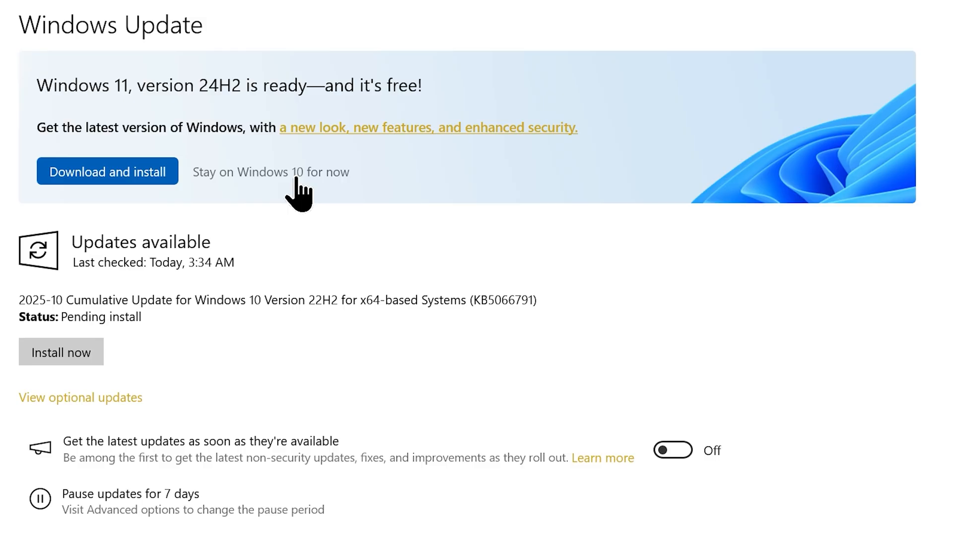
- Choose 'Stay on Windows 10 for now' to decline the Windows 11 24H2 upgrade
{"action": "left_click", "coordinate": [60, 352]}
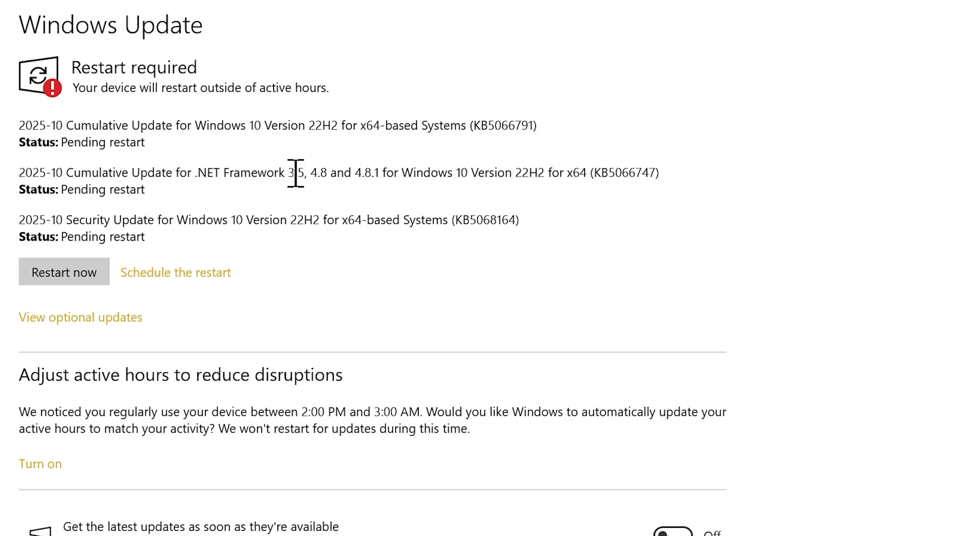
{"action": "mouse_move", "coordinate": [63, 271]}
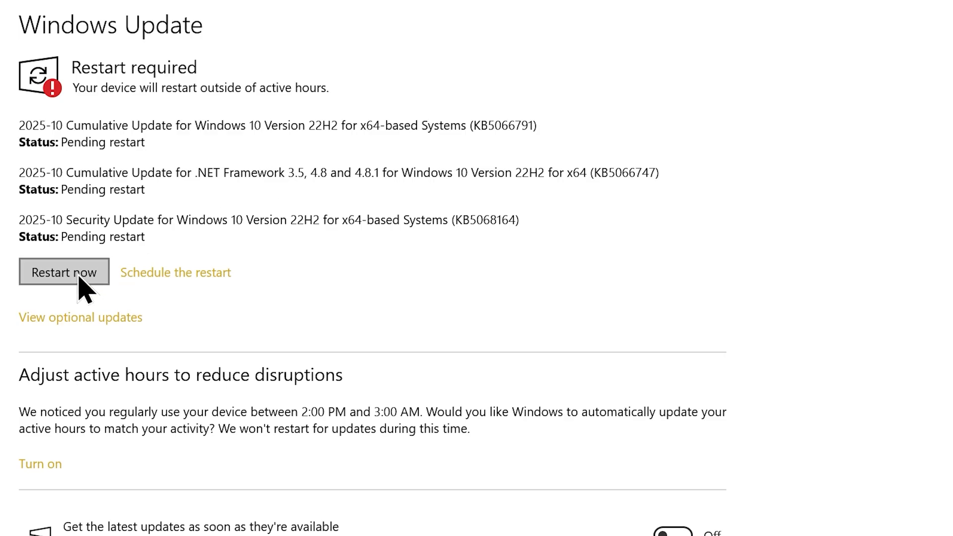
{"action": "mouse_move", "coordinate": [80, 303]}
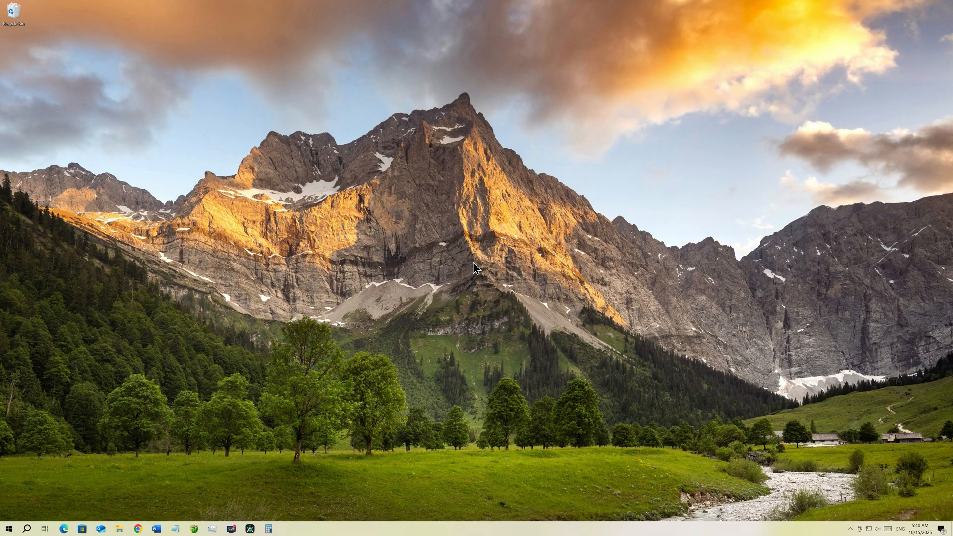
- After the restart, launch Settings from the Start menu to reach Windows Update
{"action": "left_click", "coordinate": [8, 526]}
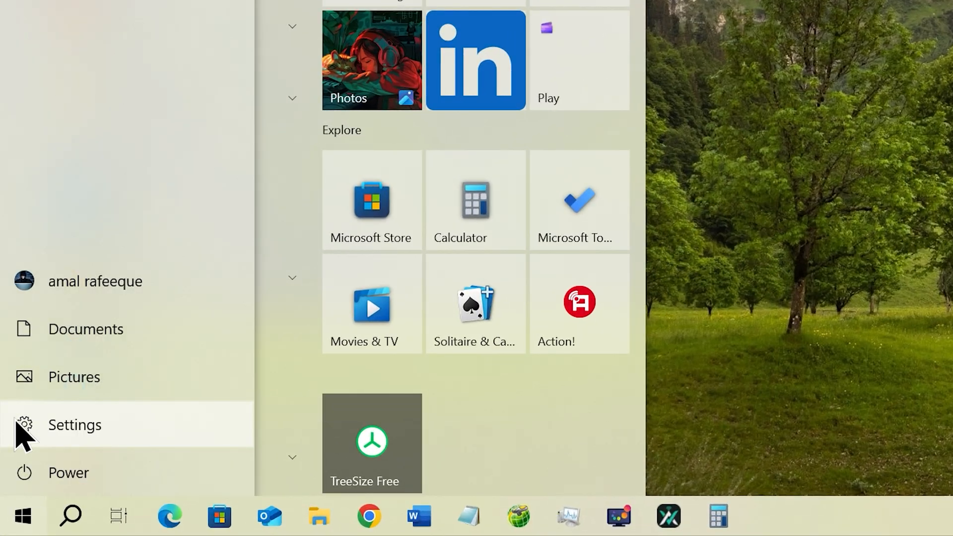
{"action": "left_click", "coordinate": [74, 423]}
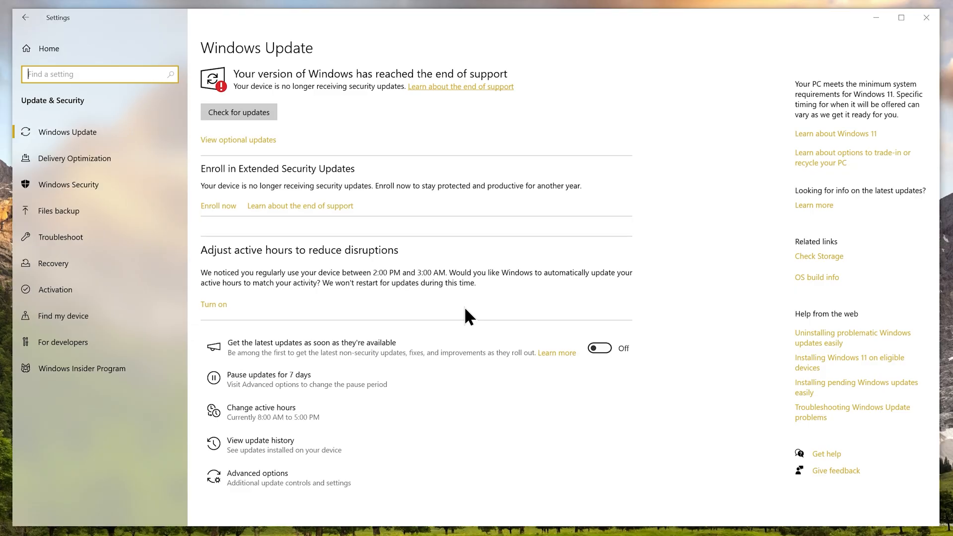
- Return to Settings home and search 'back' to list Backup settings
{"action": "left_click", "coordinate": [217, 206]}
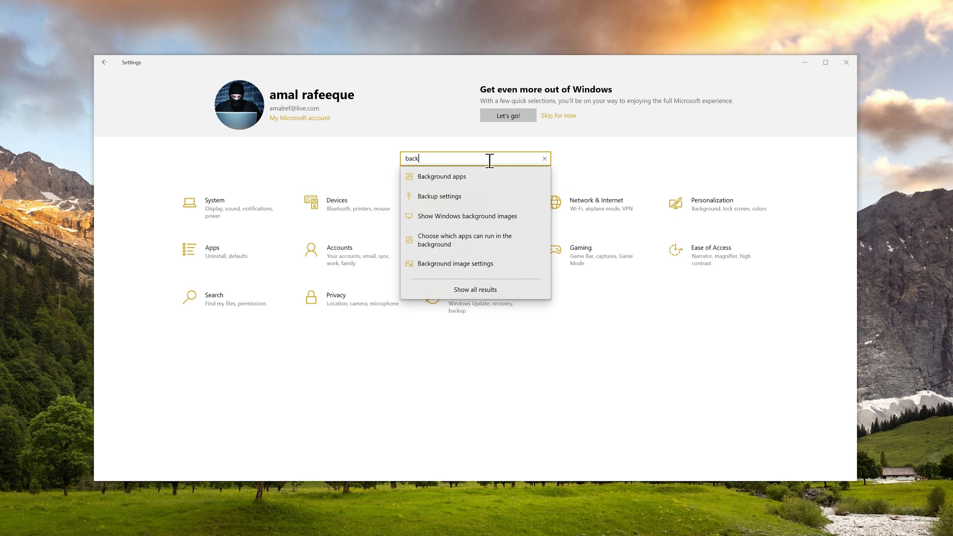
{"action": "left_click", "coordinate": [440, 195]}
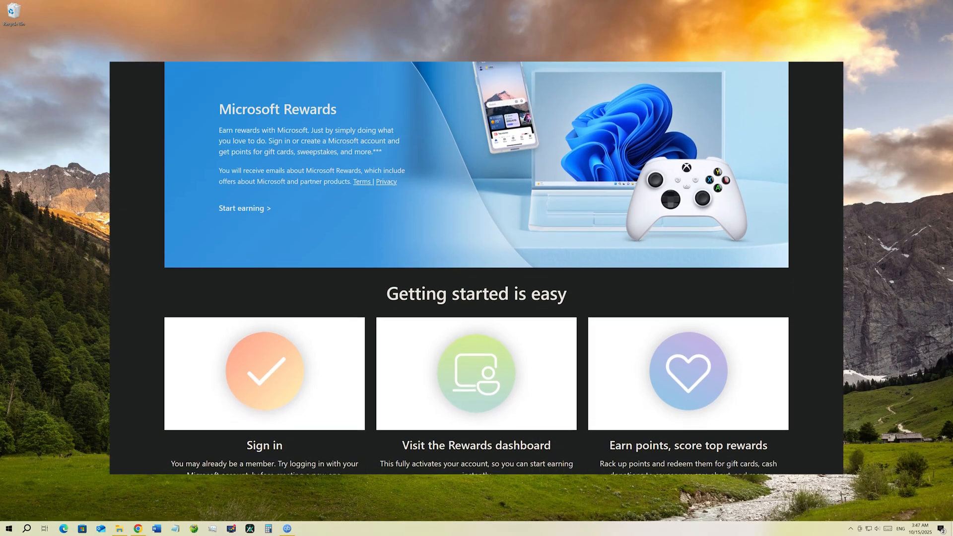
- Scroll through the Microsoft Rewards getting-started and ways-to-earn sections
{"action": "scroll", "scroll_direction": "down", "scroll_amount": 3}
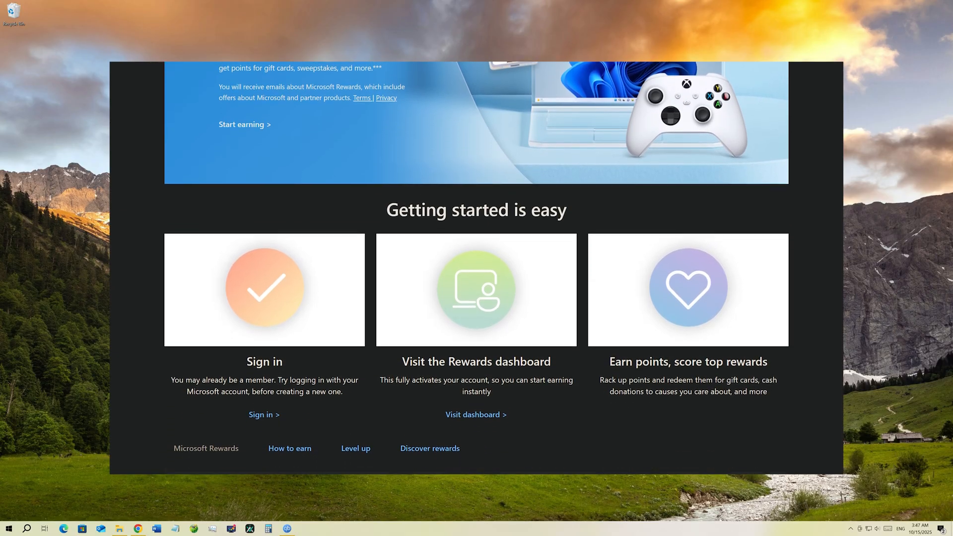
{"action": "scroll", "scroll_direction": "down", "scroll_amount": 3}
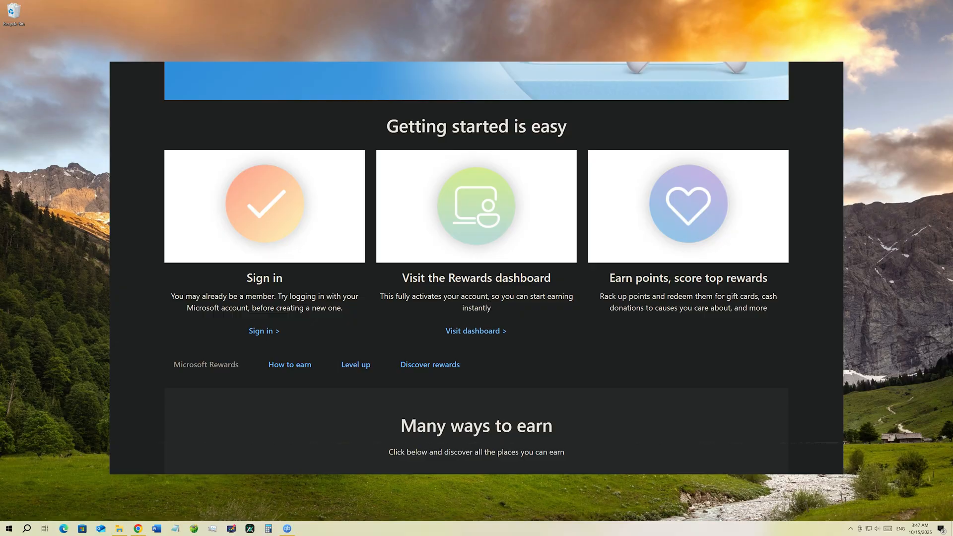
{"action": "scroll", "scroll_direction": "down", "scroll_amount": 3}
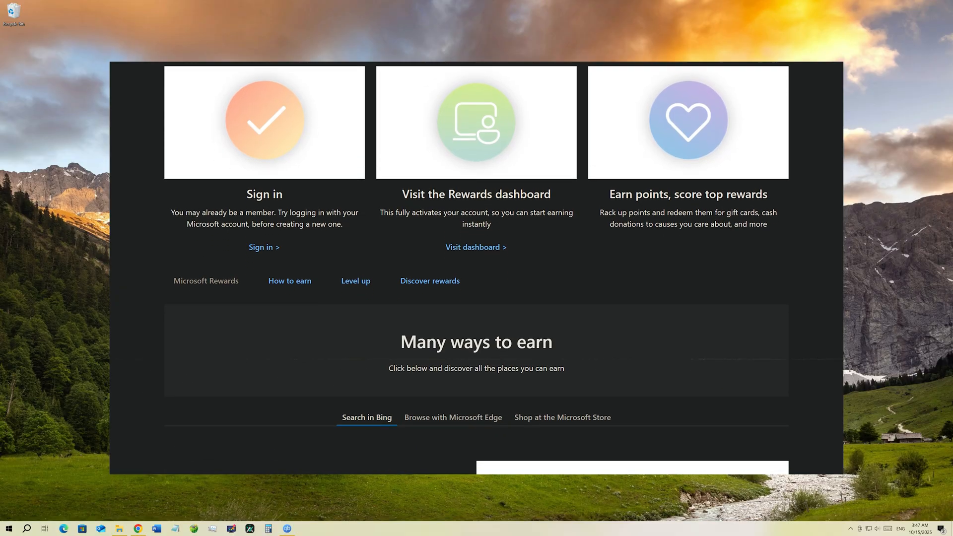
{"action": "scroll", "scroll_direction": "down", "scroll_amount": 3}
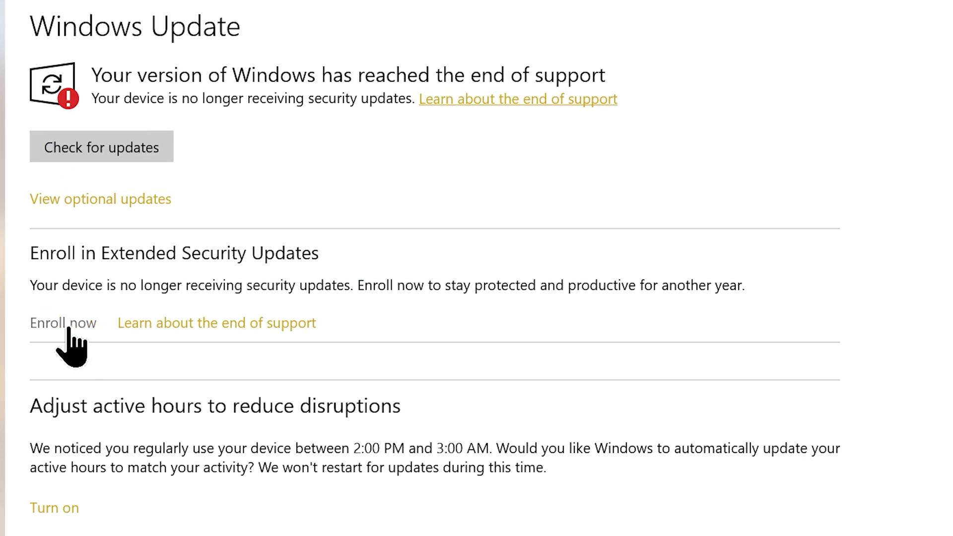
- Enroll the PC in Extended Security Updates at no extra cost via Enroll now, Next and Enroll
{"action": "left_click", "coordinate": [63, 323]}
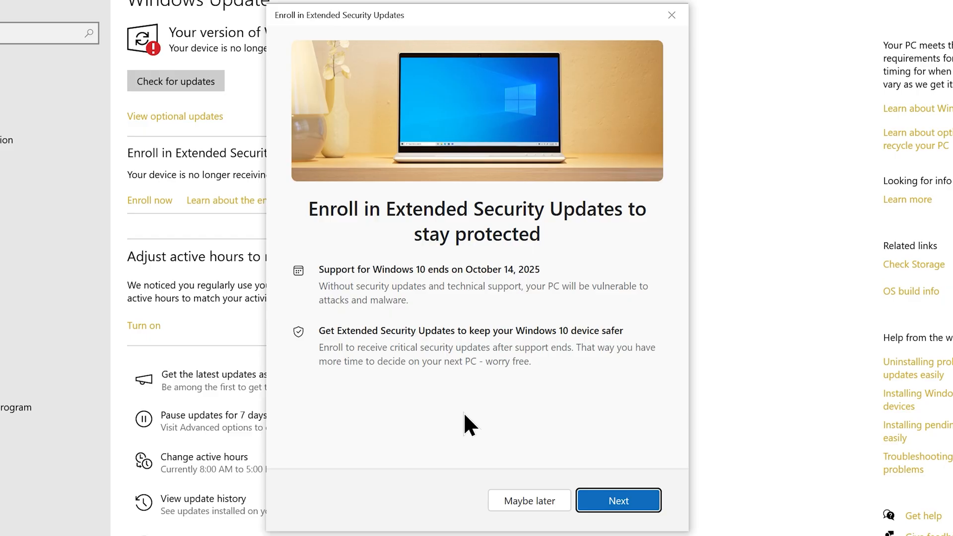
{"action": "left_click", "coordinate": [617, 500]}
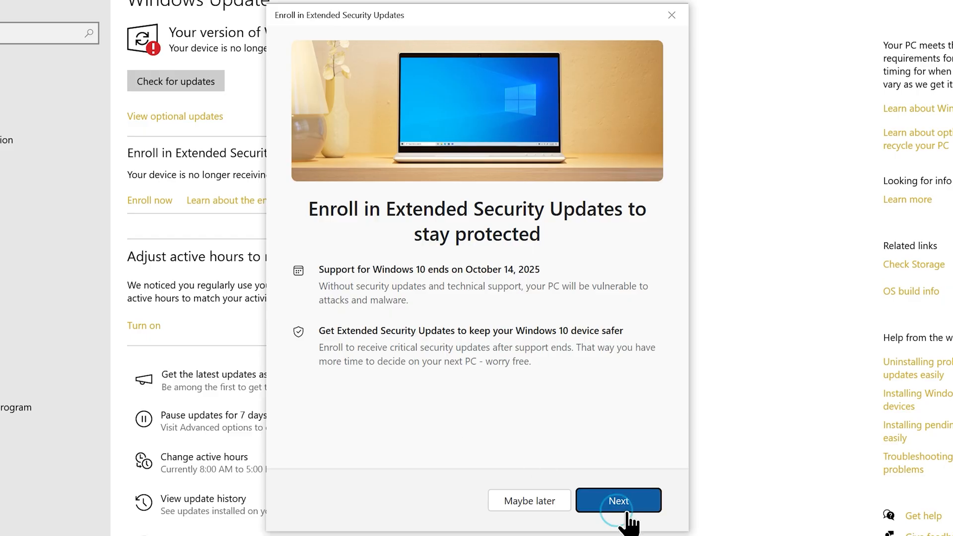
{"action": "left_click", "coordinate": [618, 500]}
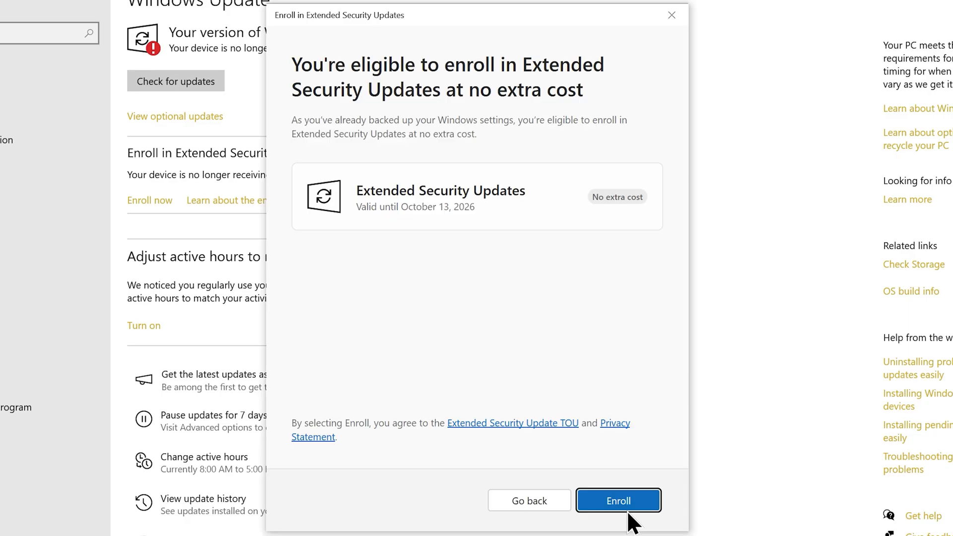
{"action": "left_click", "coordinate": [617, 500]}
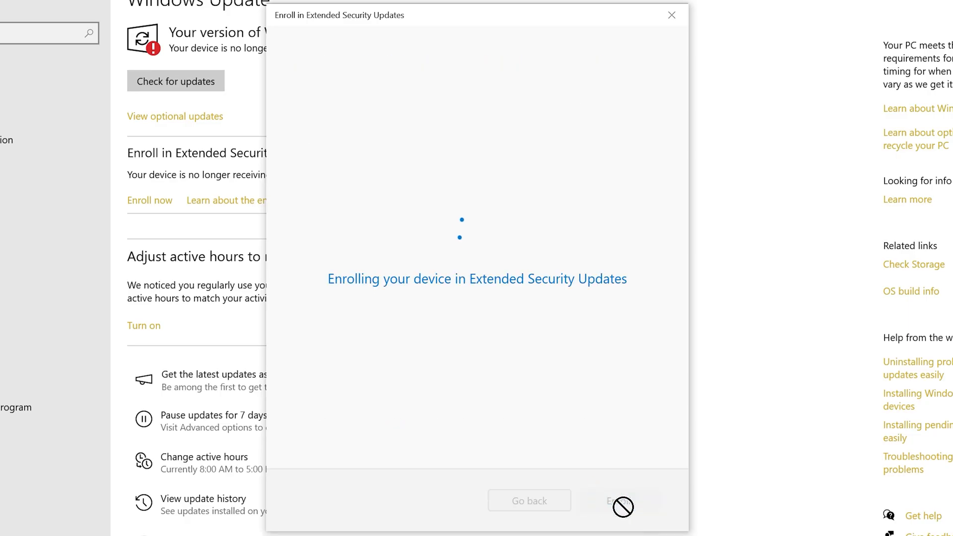